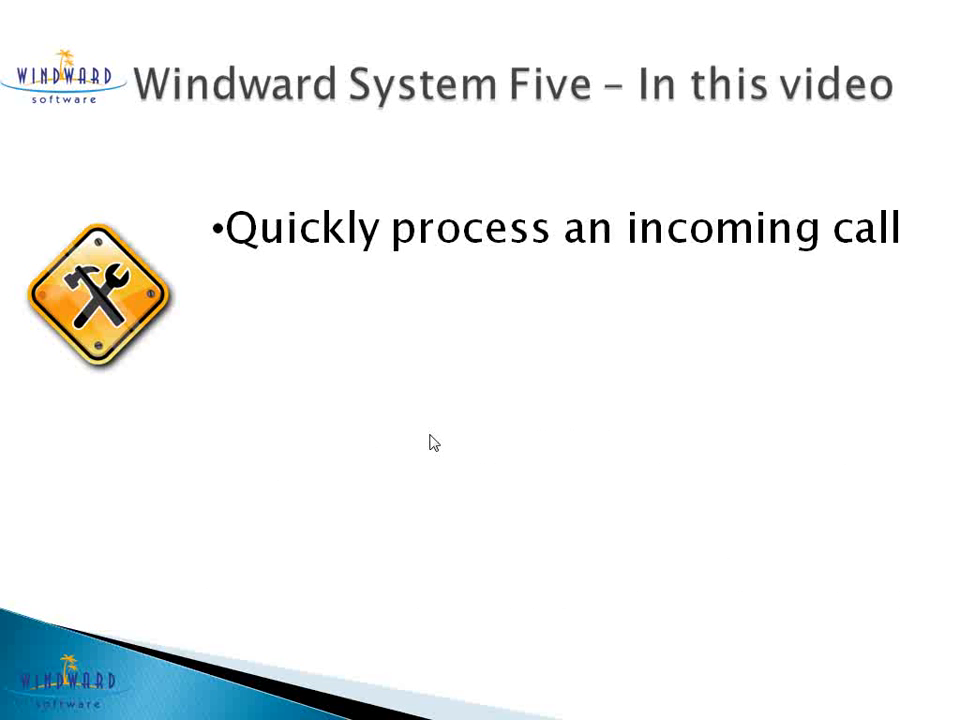
pyautogui.moveTo(448, 448)
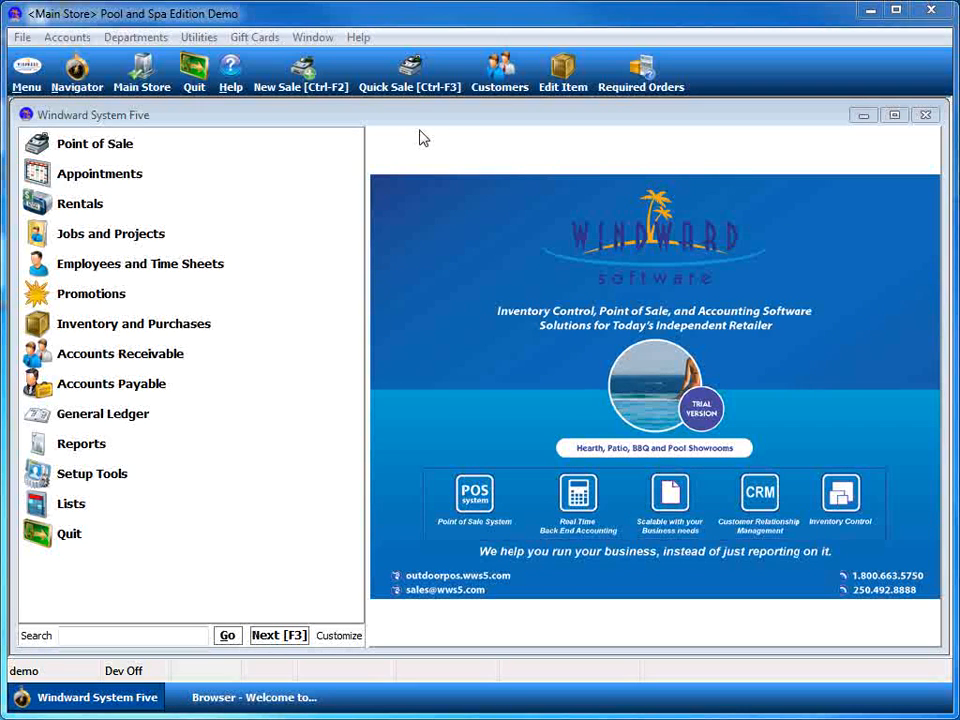
pyautogui.click(96, 144)
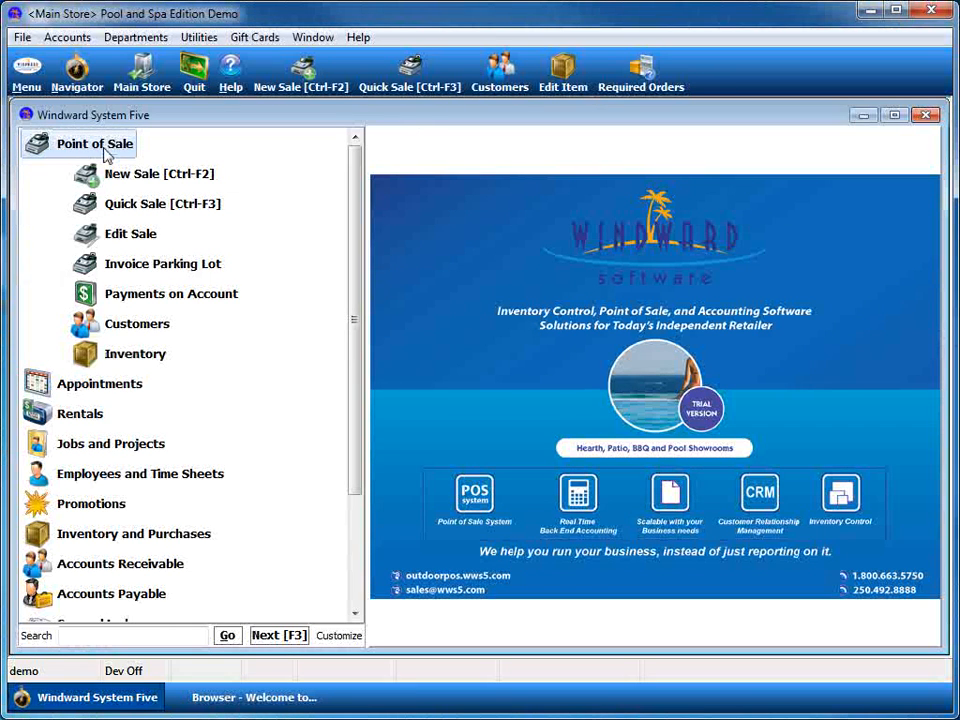
pyautogui.click(160, 172)
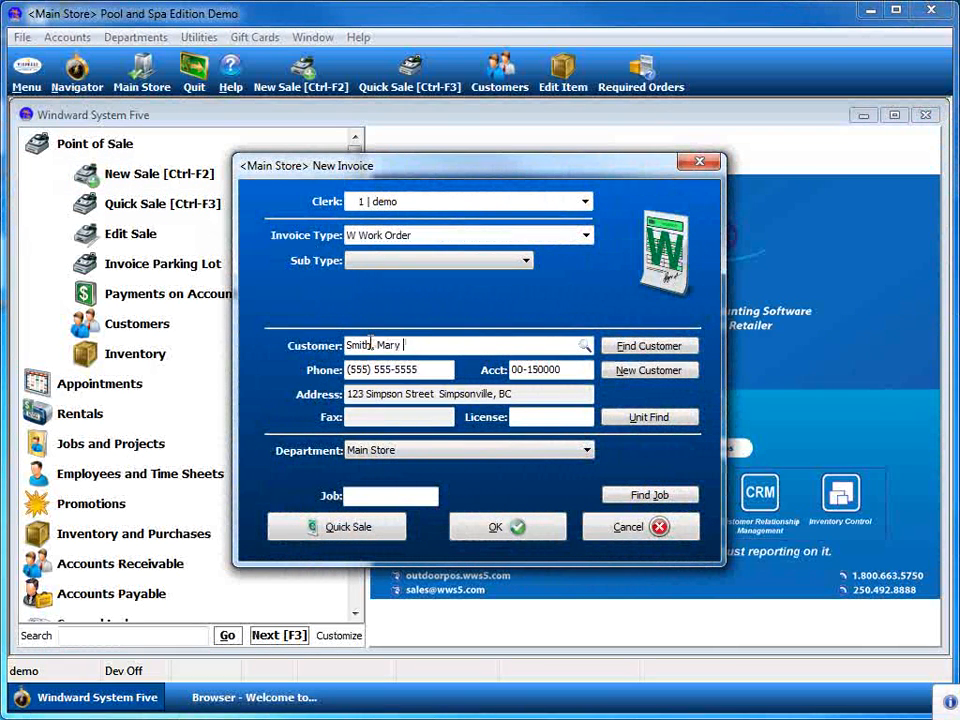
pyautogui.click(506, 528)
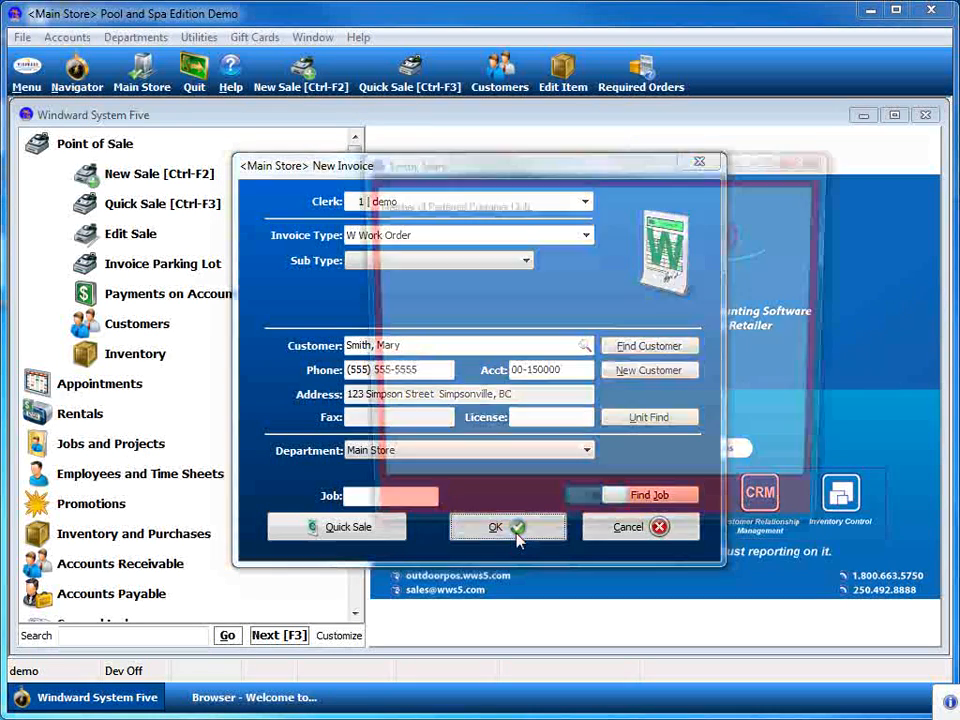
pyautogui.click(496, 528)
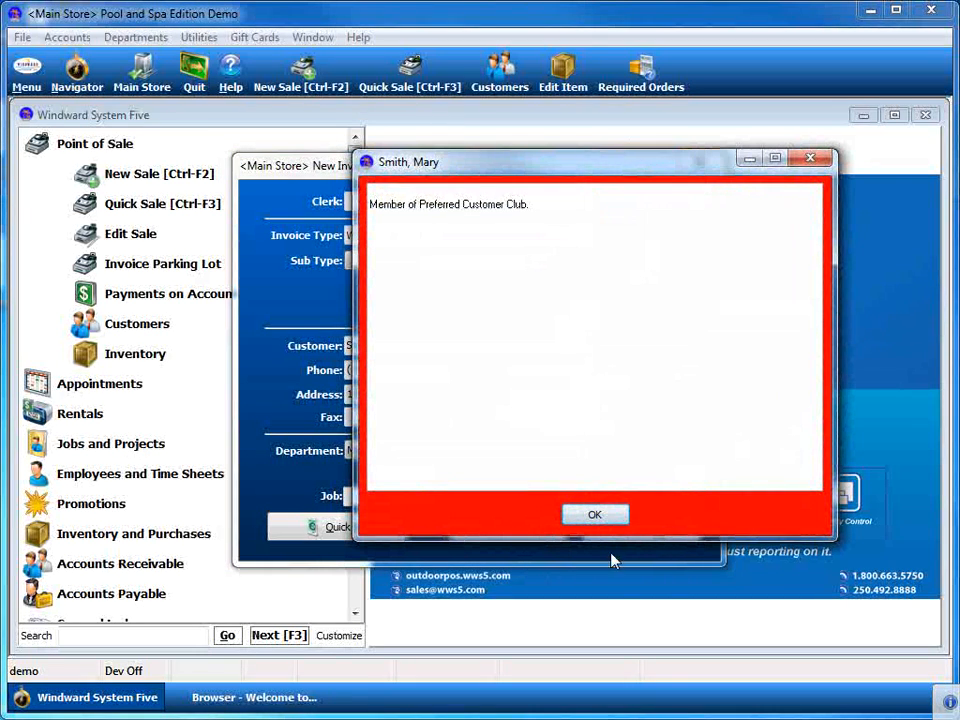
pyautogui.click(594, 514)
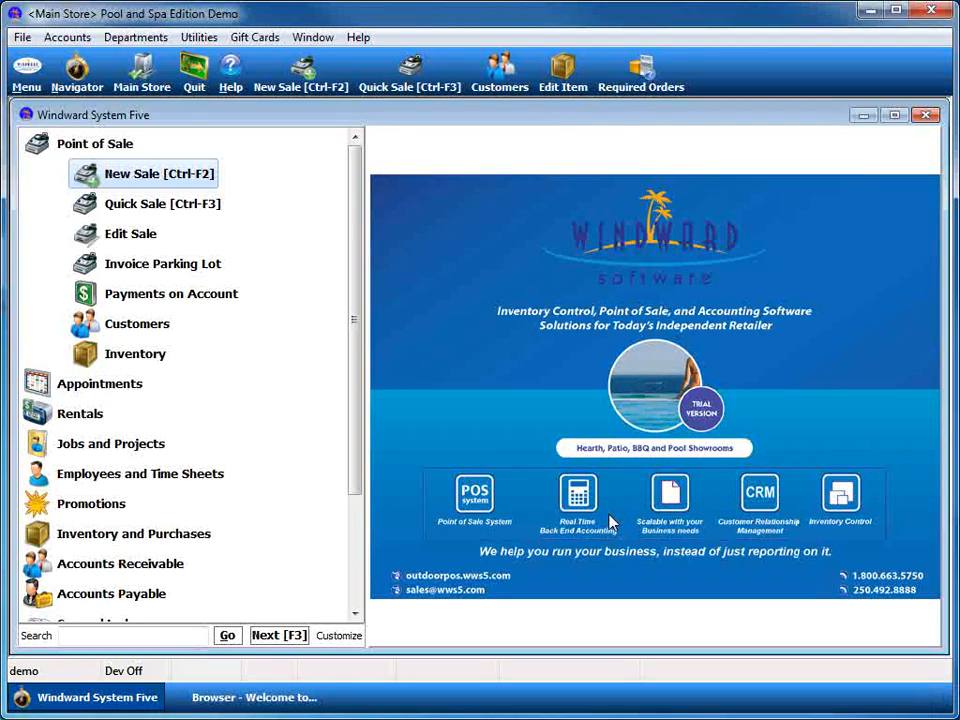
# Add the standard comment 'Pump not working' and the note 'Makes a ticking noise' to the invoice
pyautogui.click(158, 172)
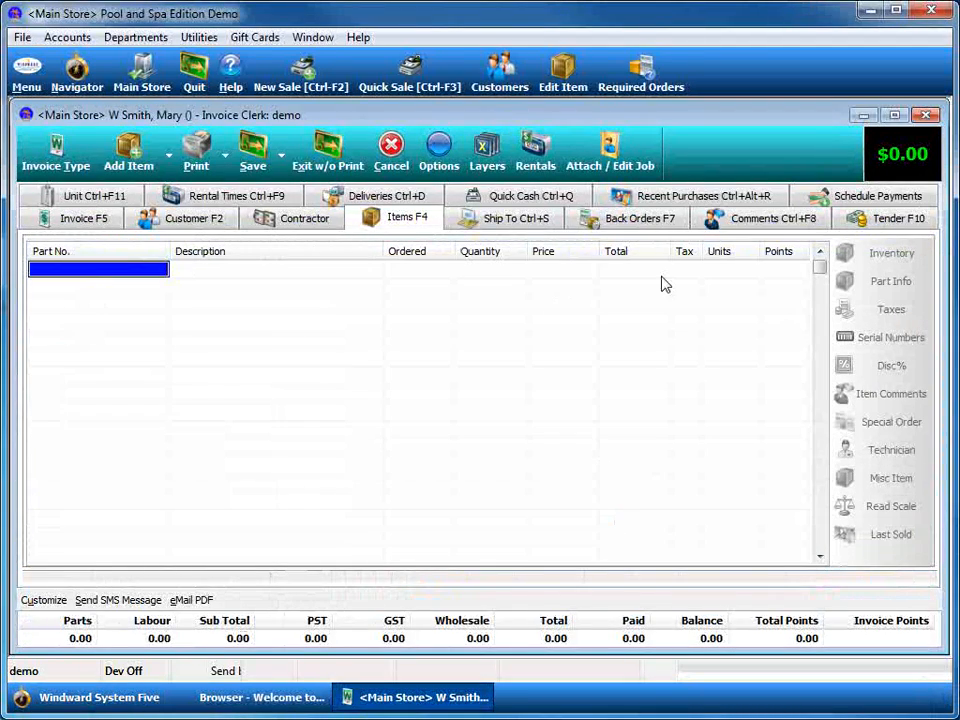
pyautogui.click(760, 218)
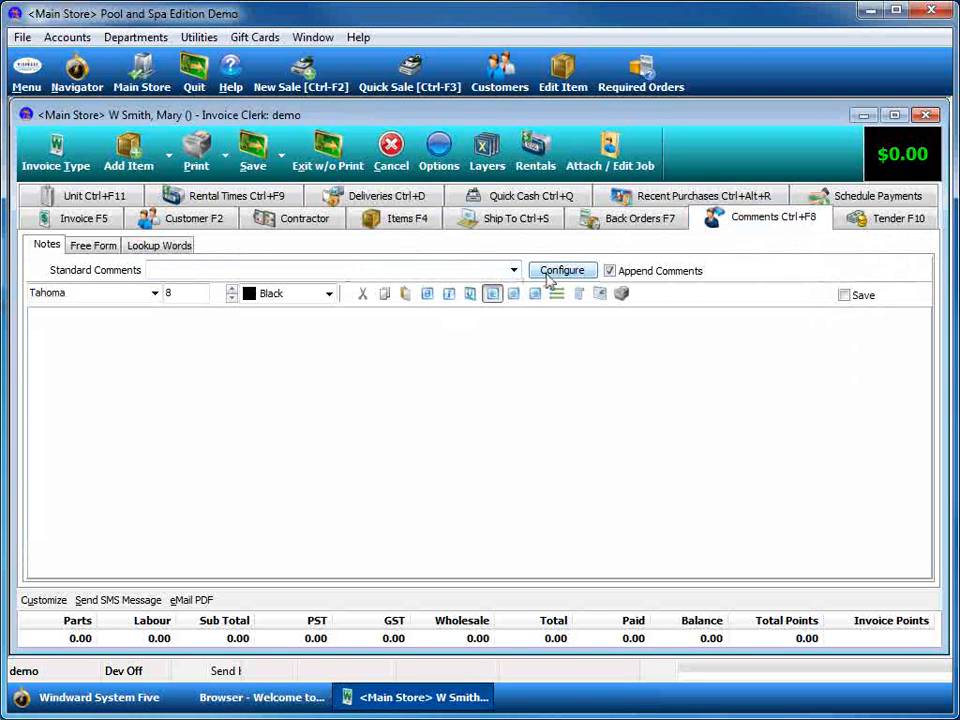
pyautogui.click(512, 270)
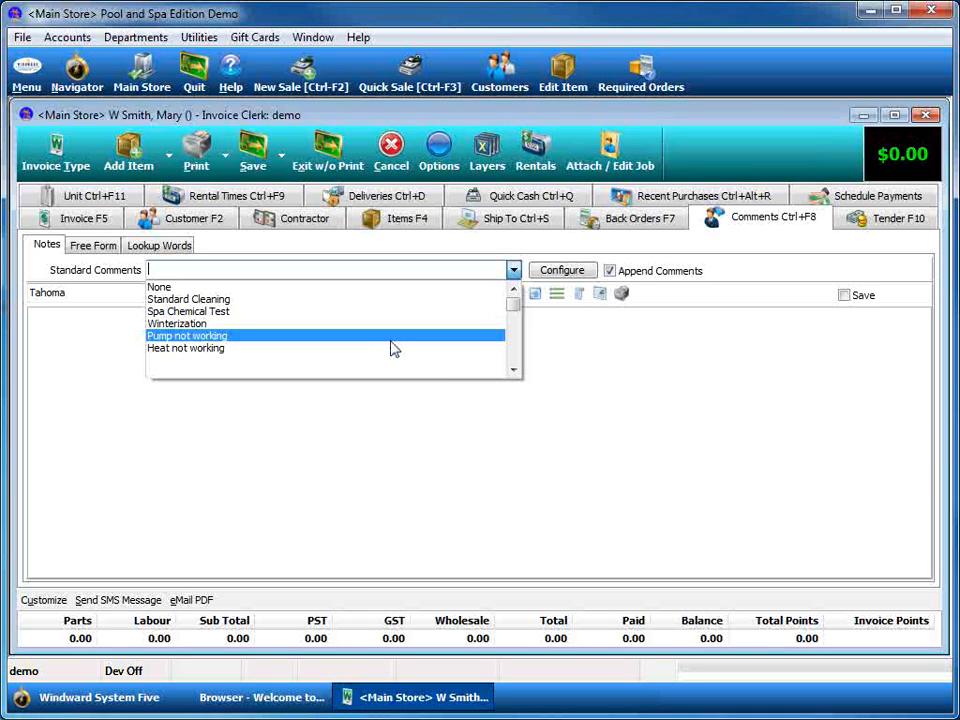
pyautogui.moveTo(332, 348)
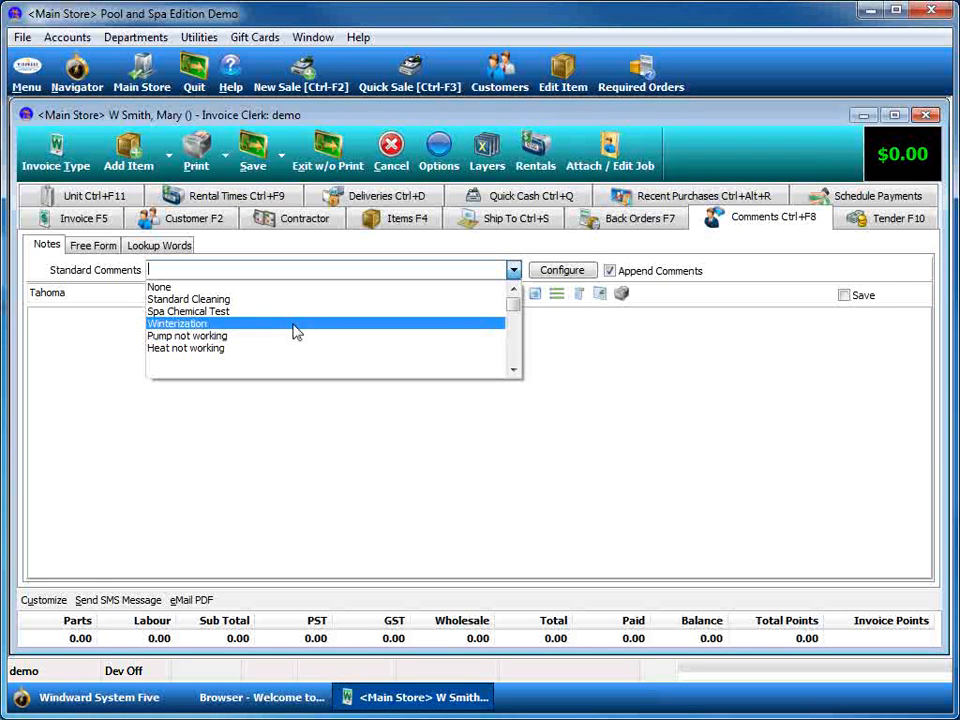
pyautogui.click(188, 336)
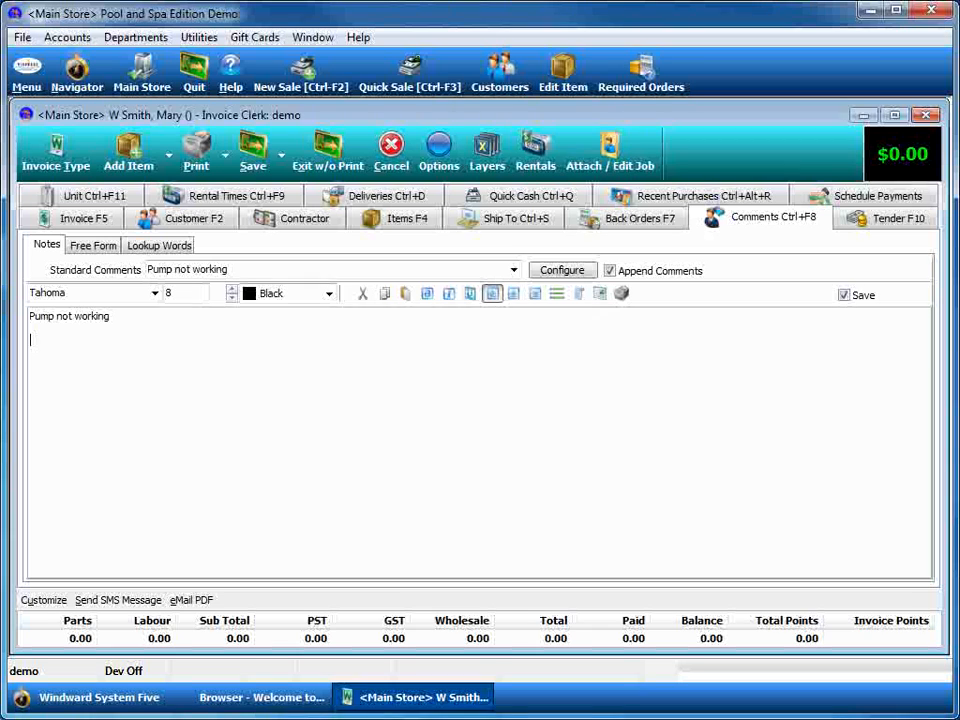
pyautogui.write('Makes a tick')
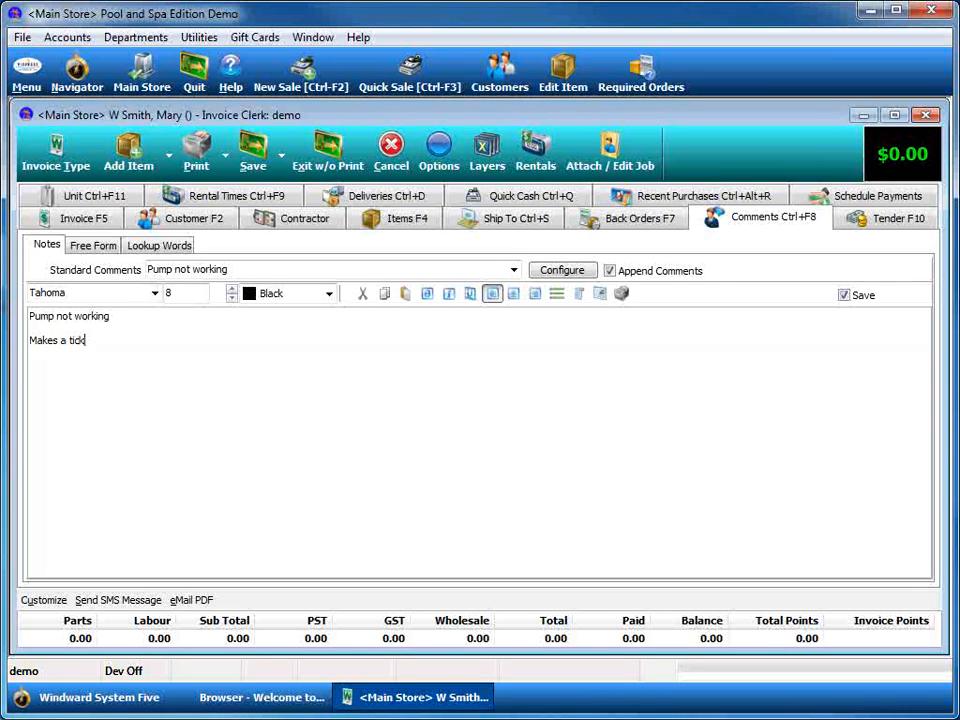
pyautogui.write('ng')
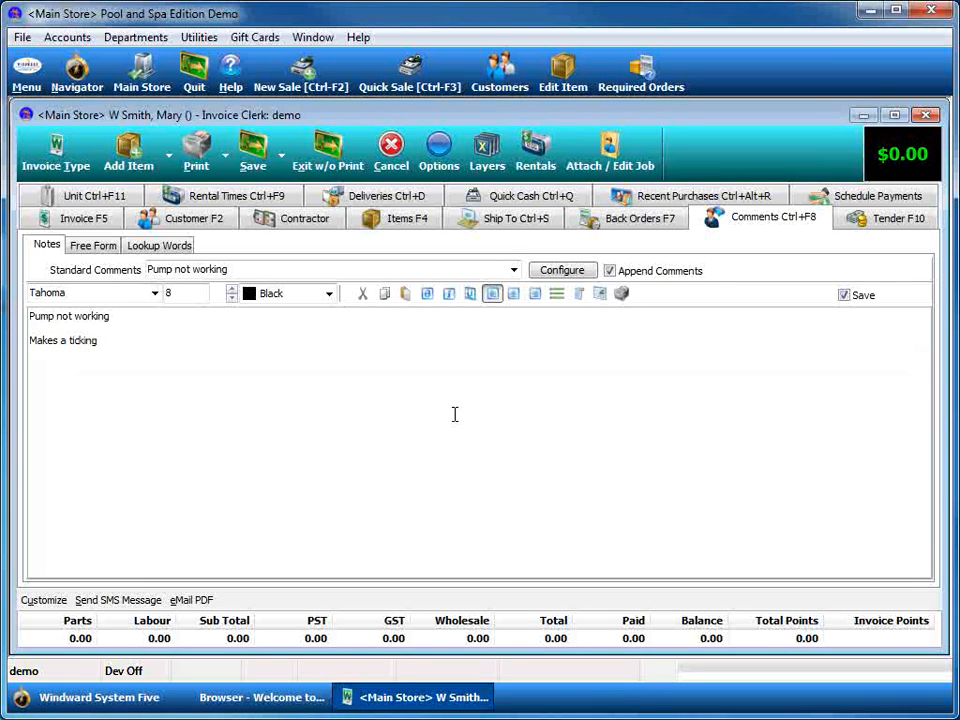
pyautogui.write('noise')
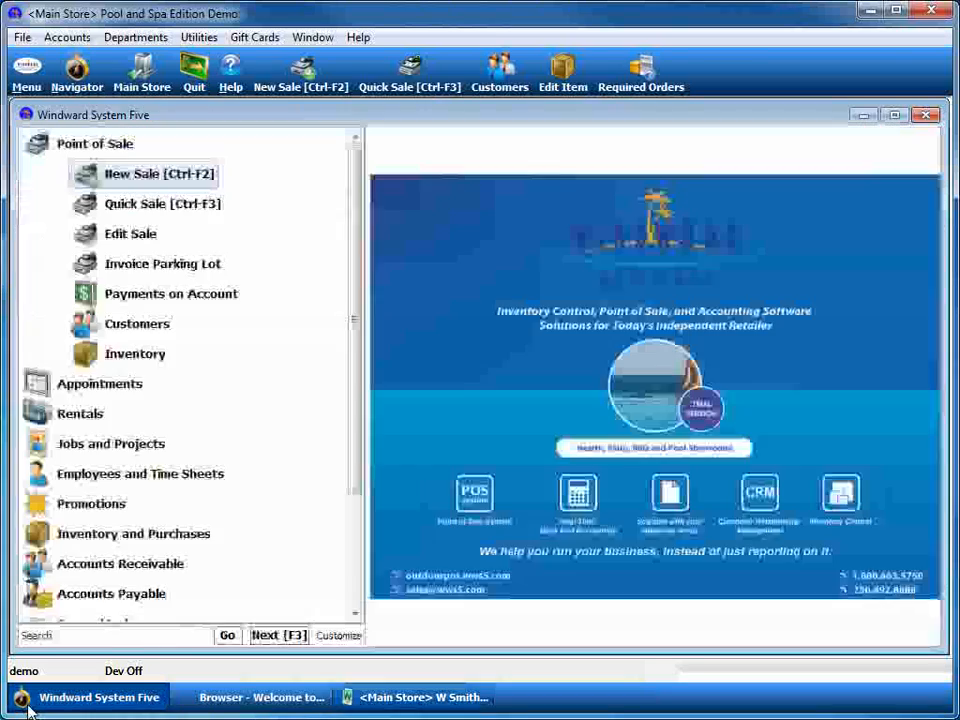
# Show the Deliveries calendar and the task book for April 14, 2014
pyautogui.click(96, 144)
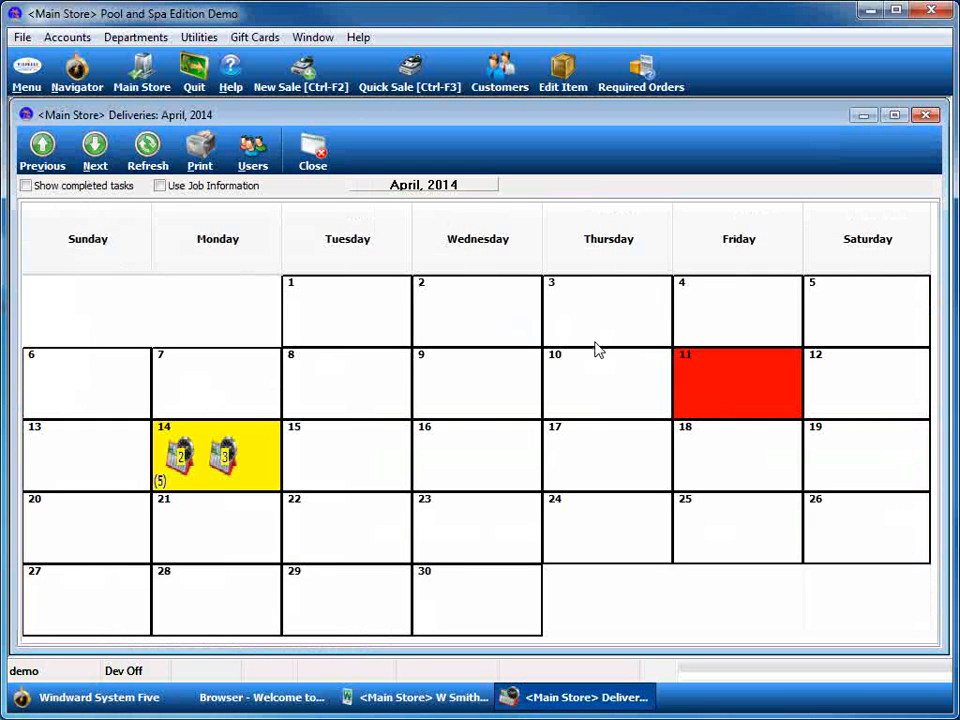
pyautogui.moveTo(296, 436)
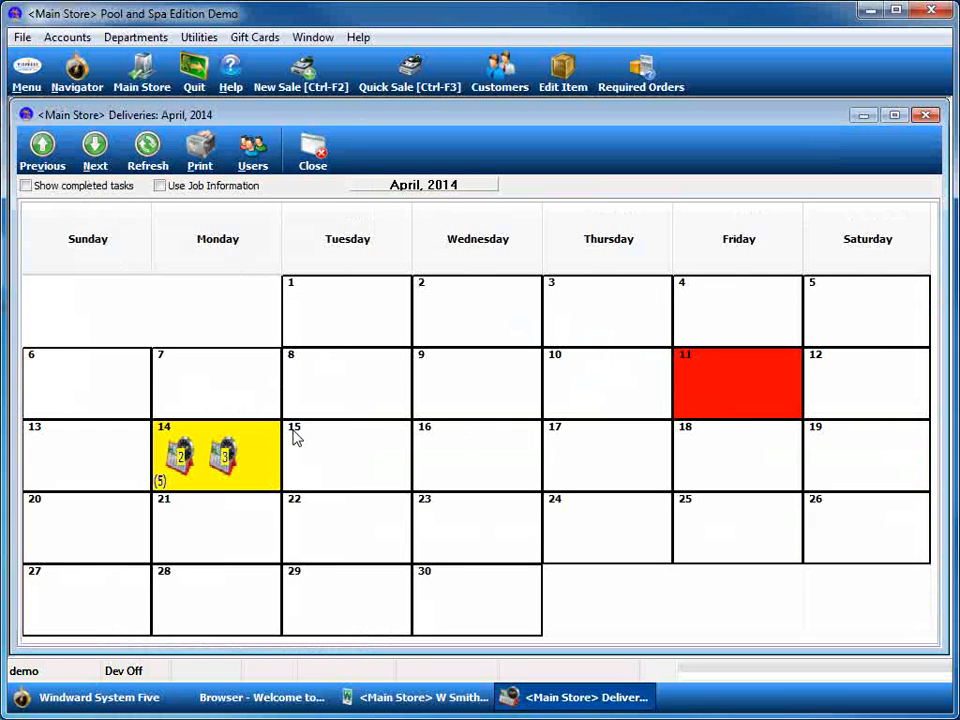
pyautogui.moveTo(184, 486)
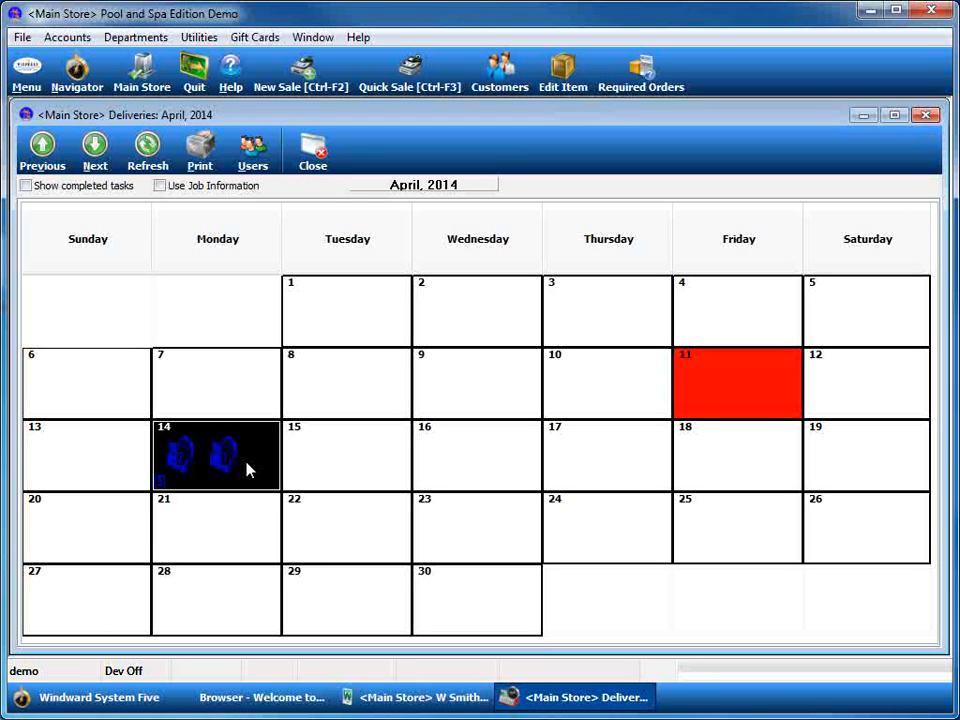
pyautogui.doubleClick(216, 456)
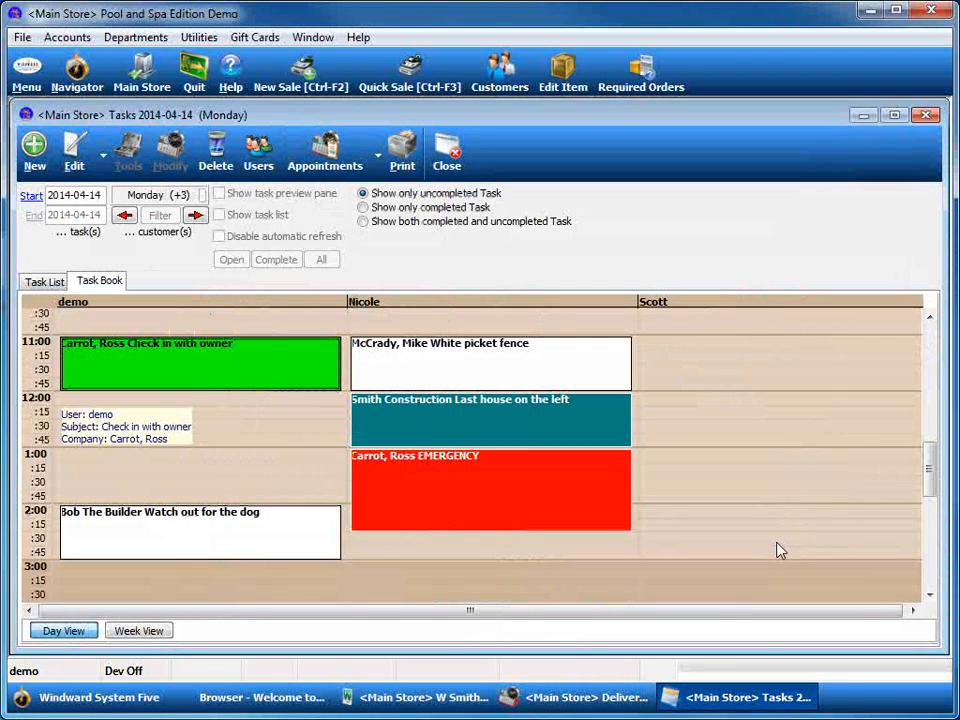
pyautogui.moveTo(280, 530)
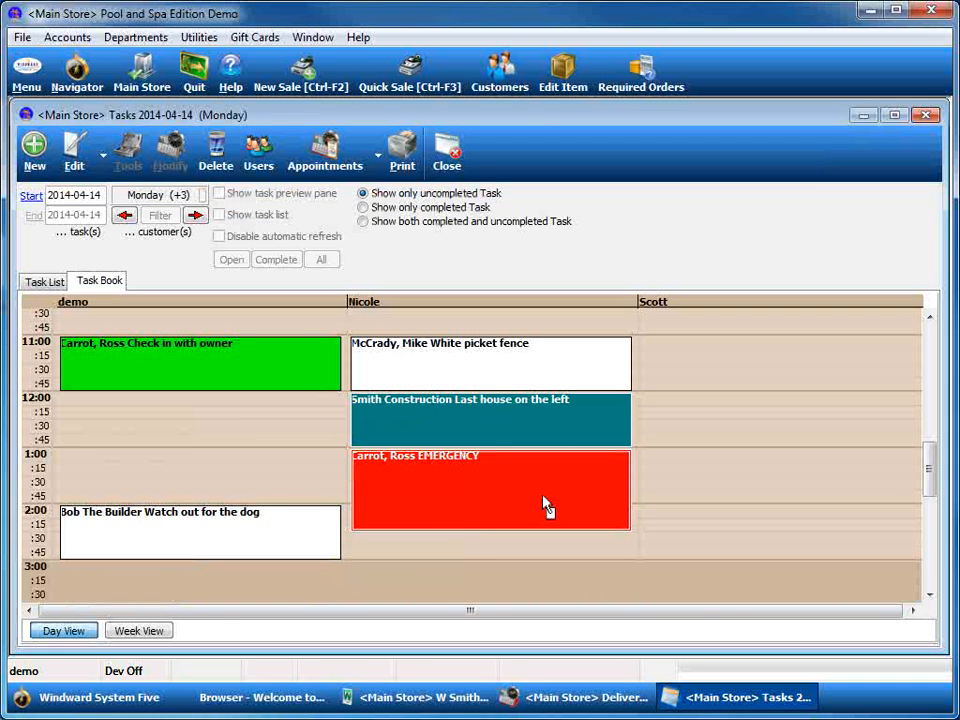
pyautogui.moveTo(392, 486)
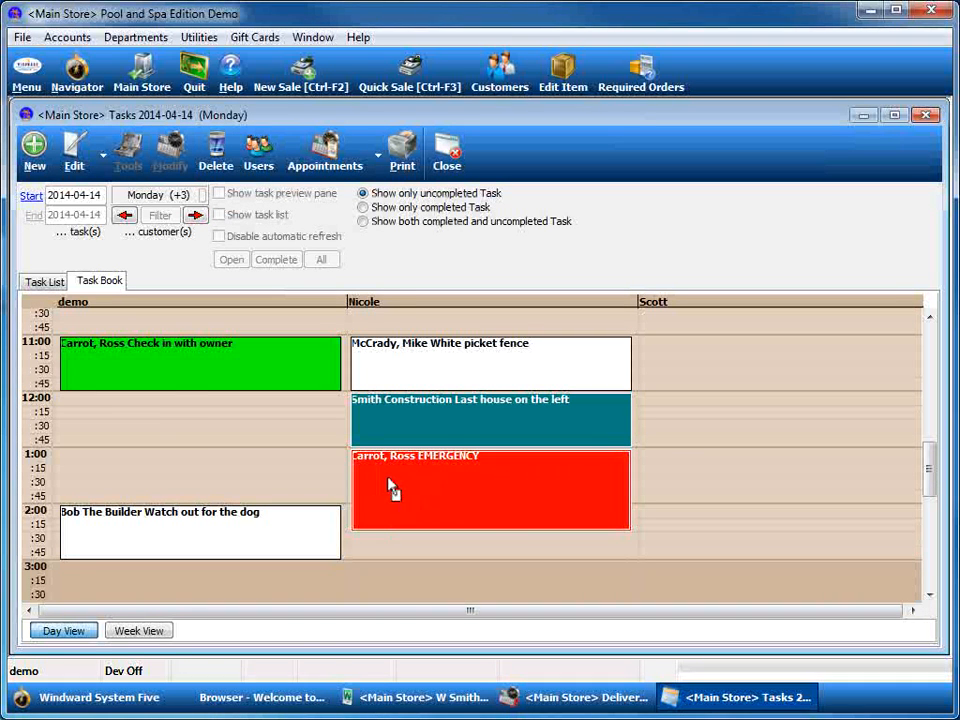
pyautogui.moveTo(236, 504)
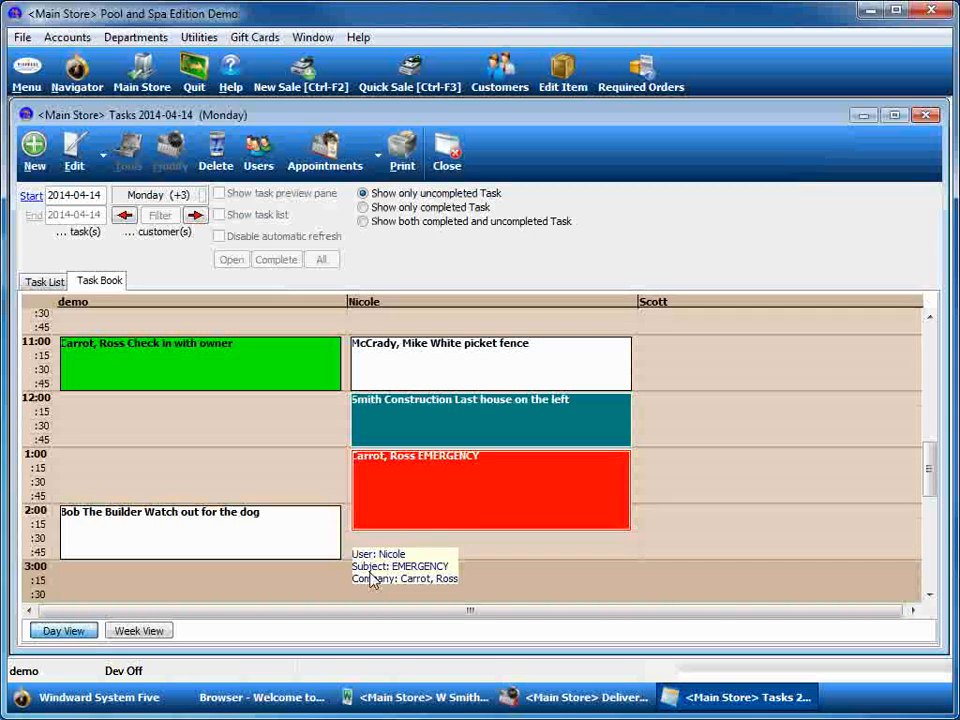
pyautogui.moveTo(58, 456)
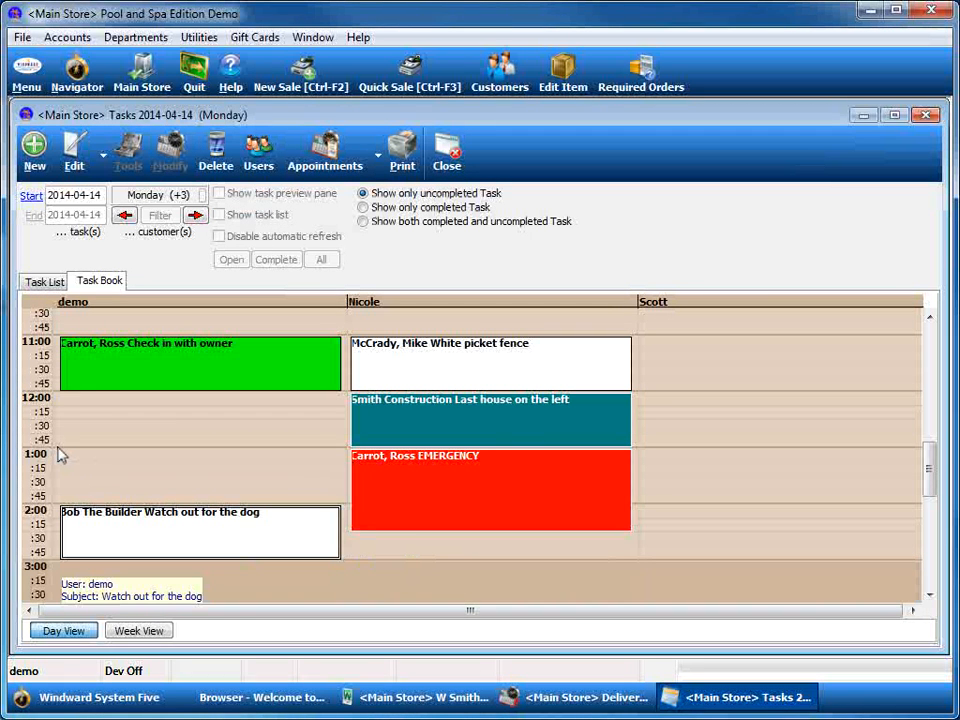
pyautogui.moveTo(336, 510)
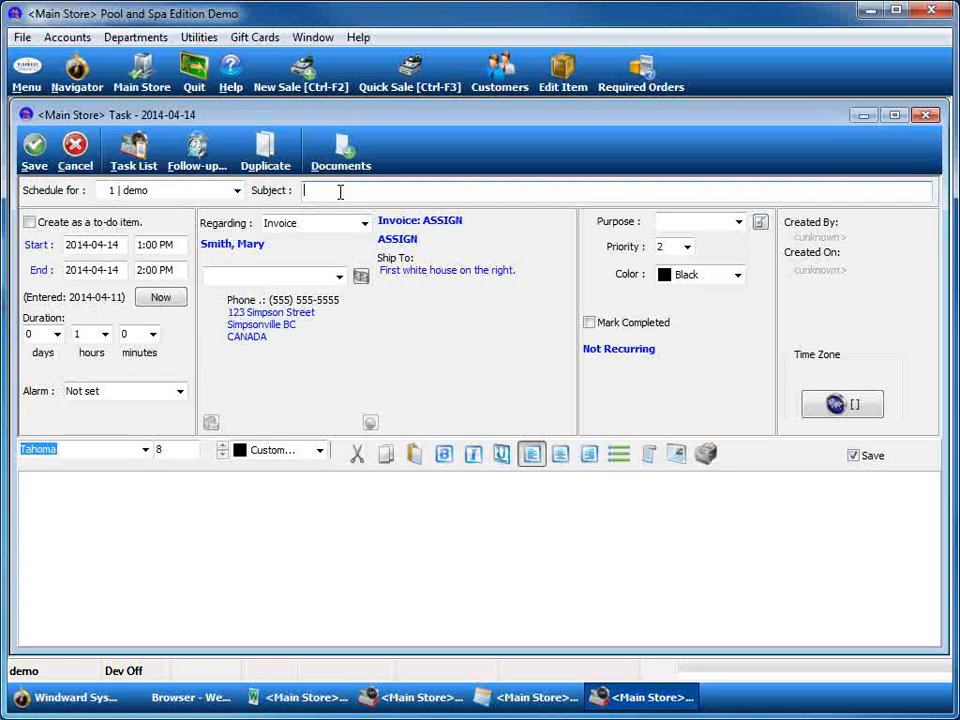
# Describe the task as 'What out for the dog', colour it Green and save it to the schedule
pyautogui.write('What out for')
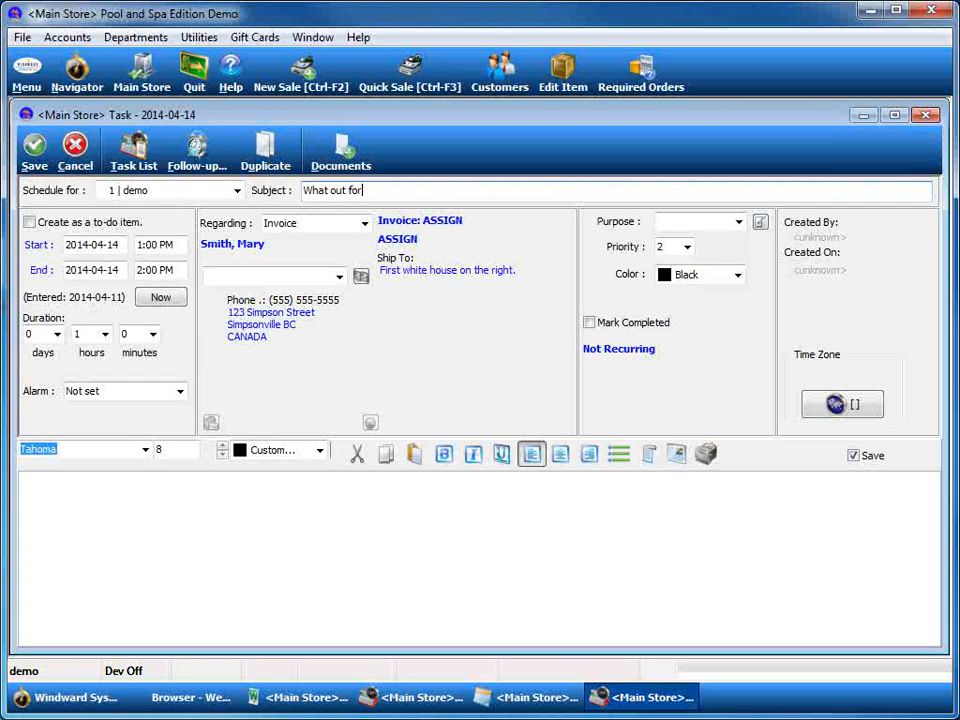
pyautogui.write('the dog')
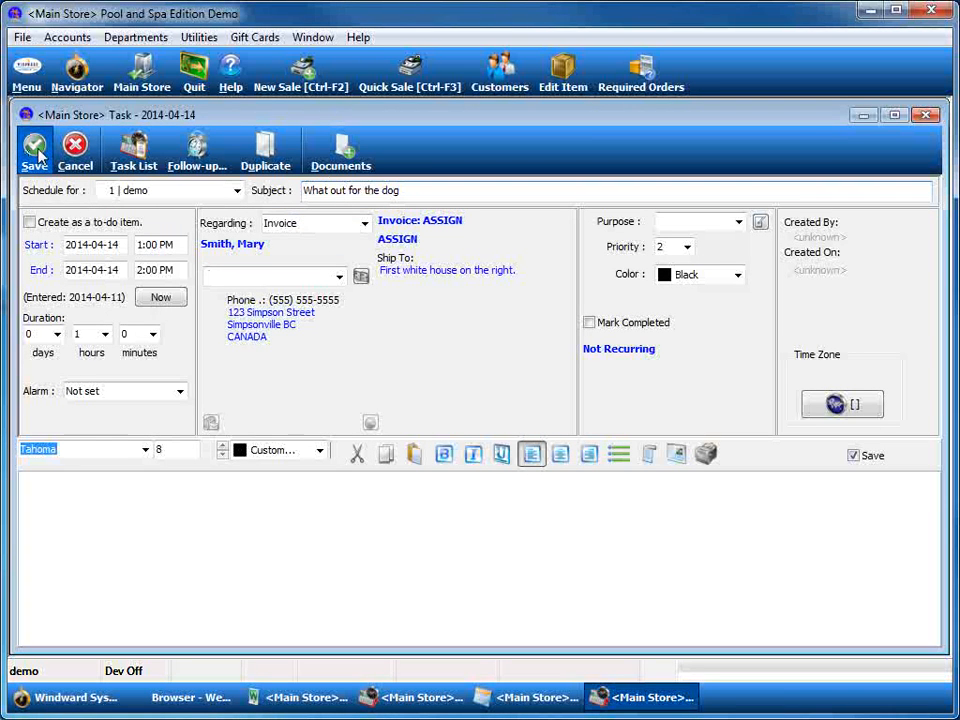
pyautogui.click(736, 274)
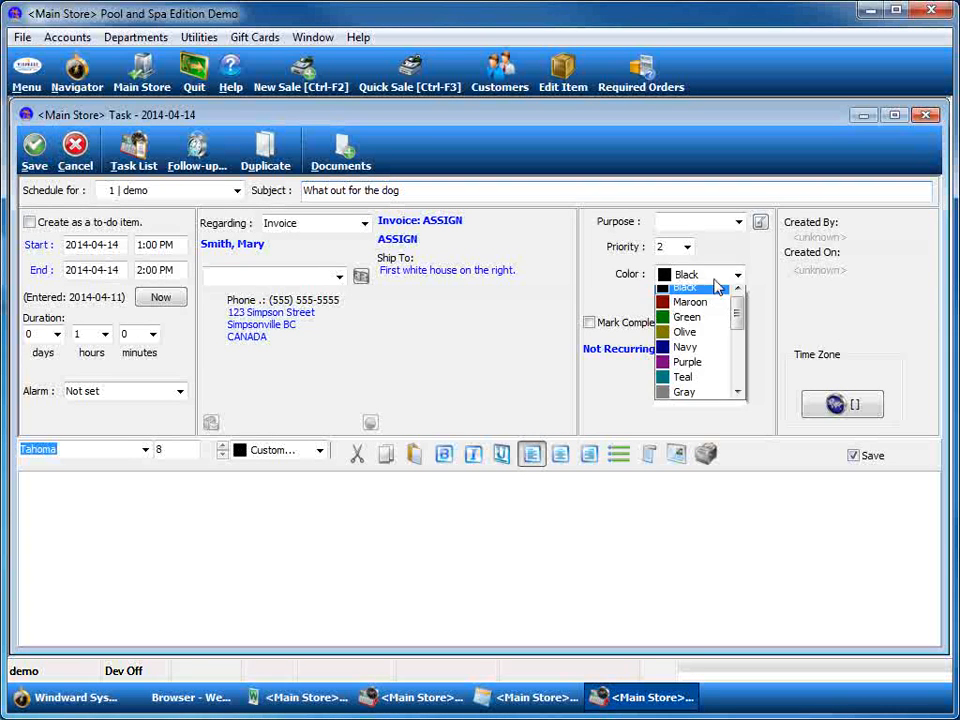
pyautogui.click(688, 316)
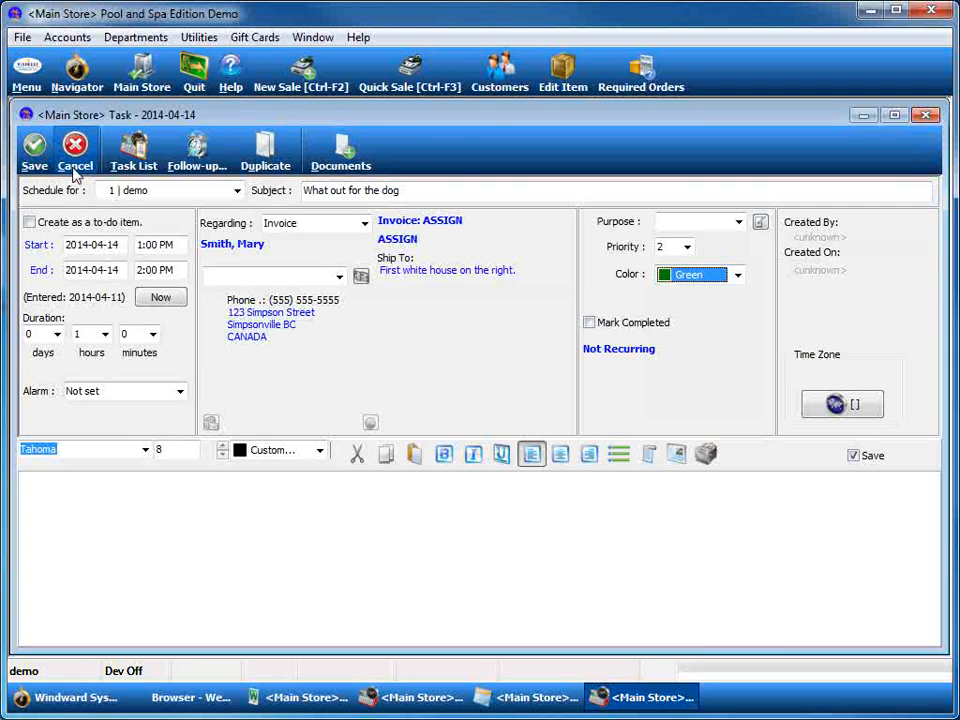
pyautogui.click(76, 150)
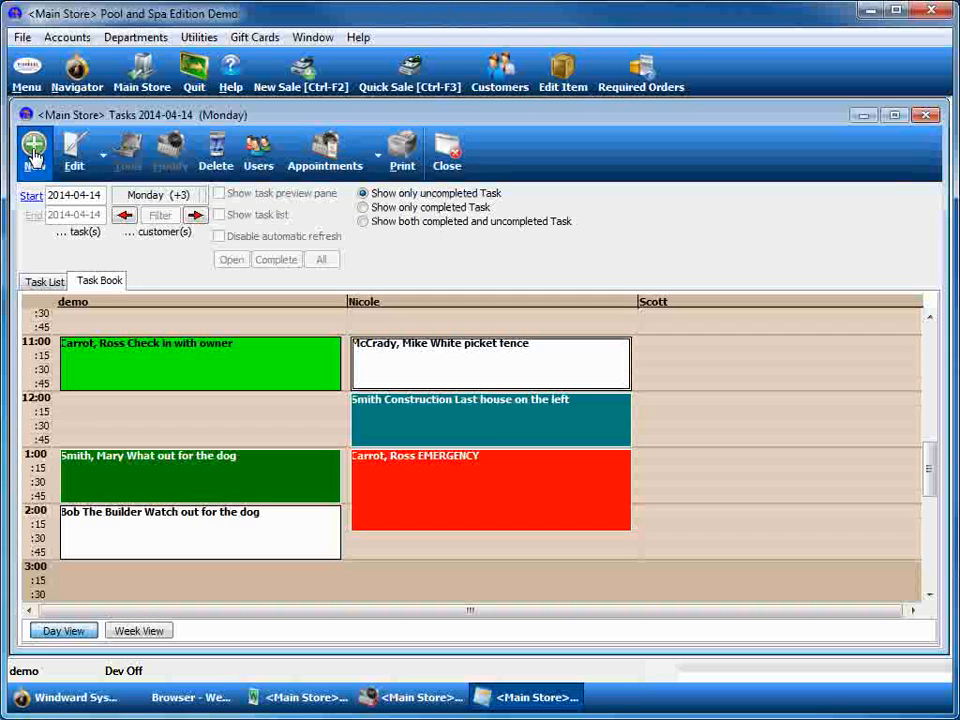
pyautogui.moveTo(284, 520)
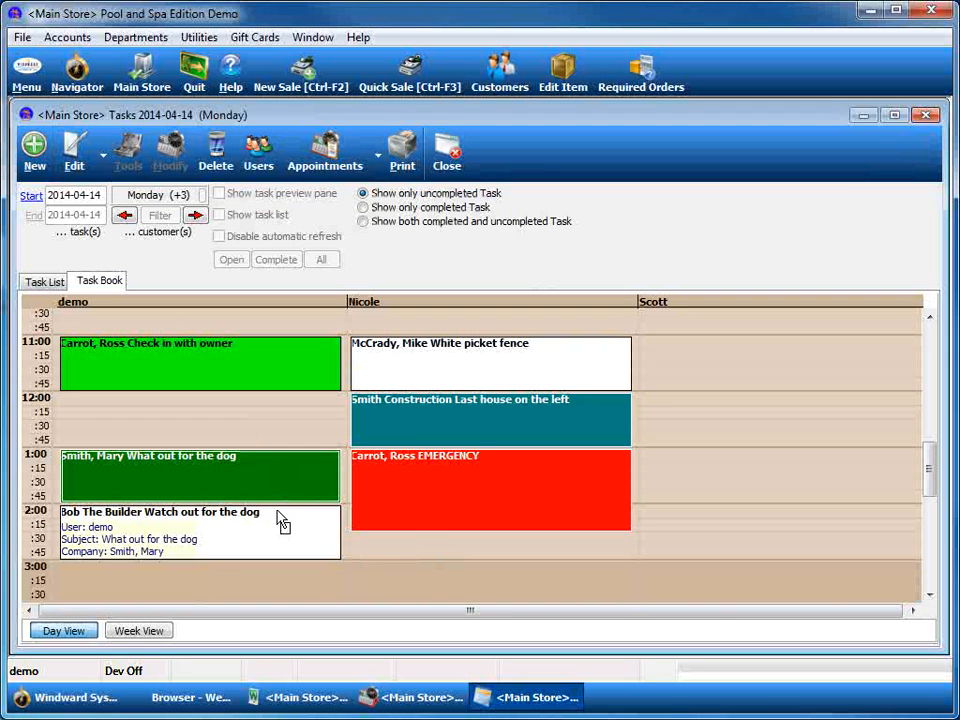
pyautogui.moveTo(244, 442)
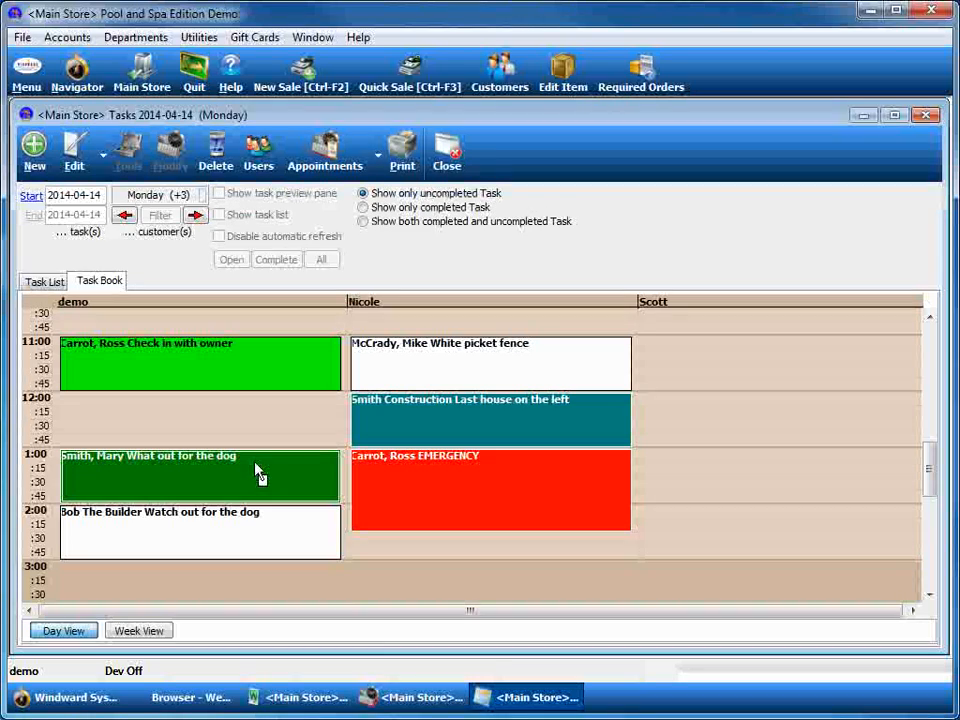
pyautogui.moveTo(200, 530)
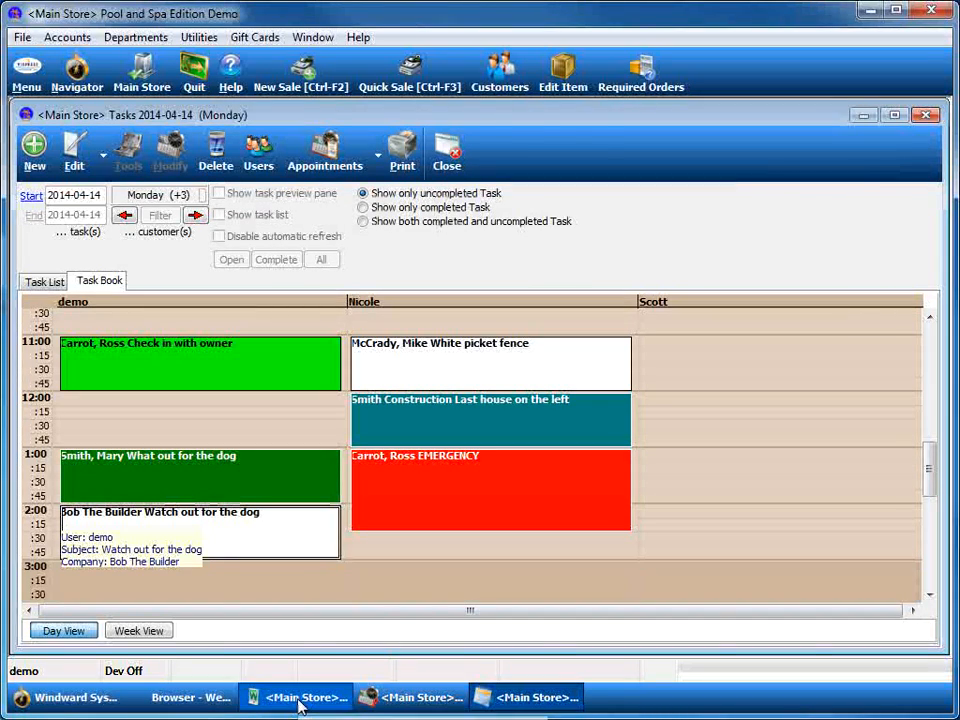
pyautogui.click(300, 696)
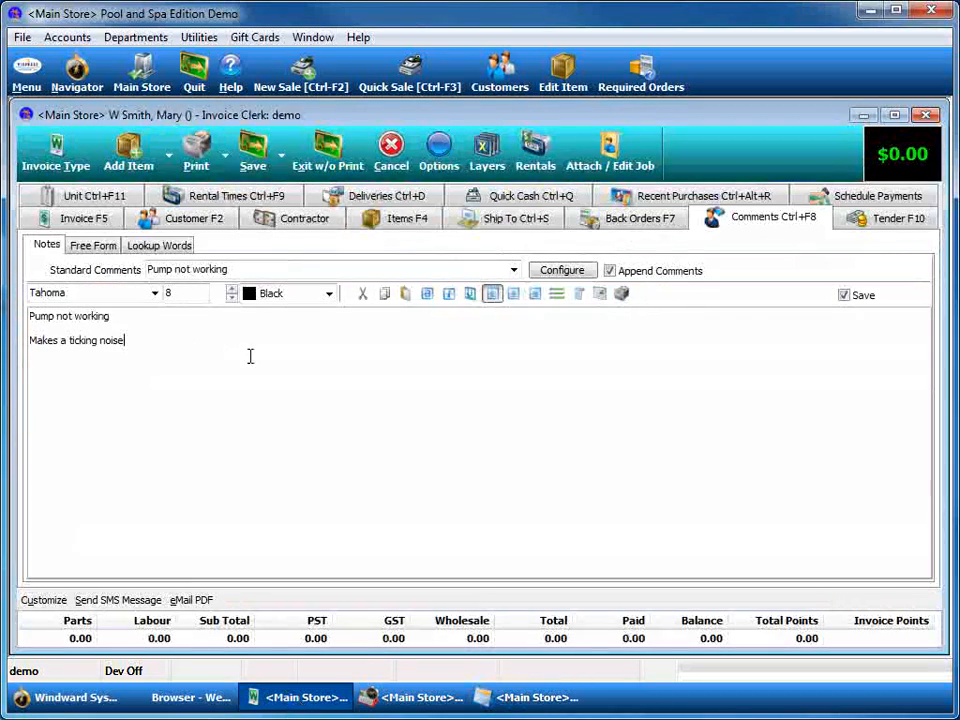
# Show the invoice's Items, then its Deliveries with the April 14, 13:00–14:00 appointment
pyautogui.click(404, 218)
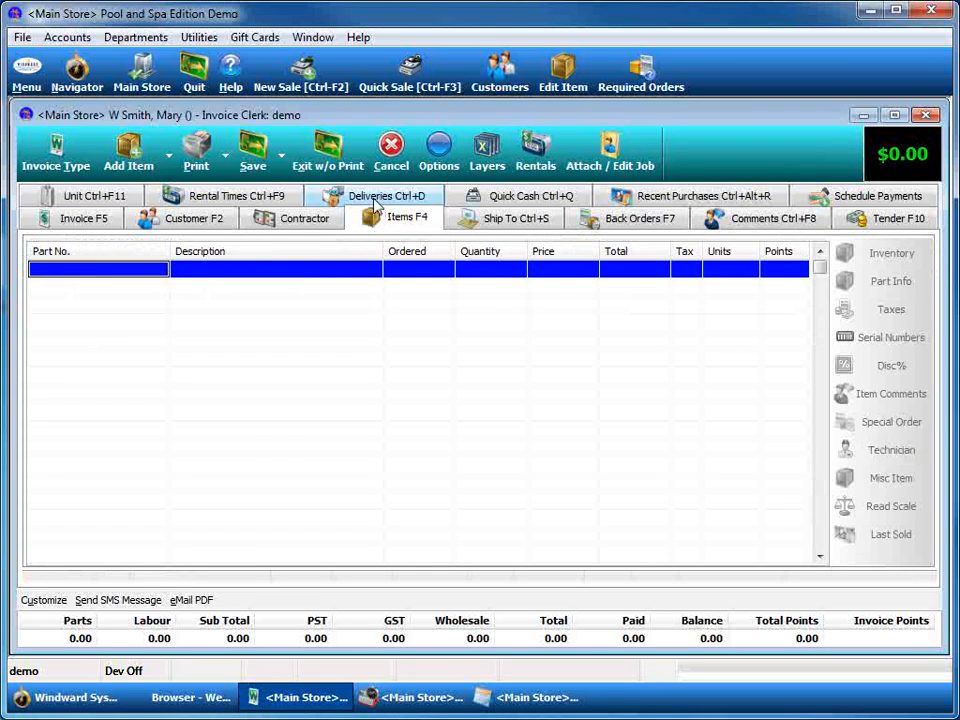
pyautogui.click(388, 196)
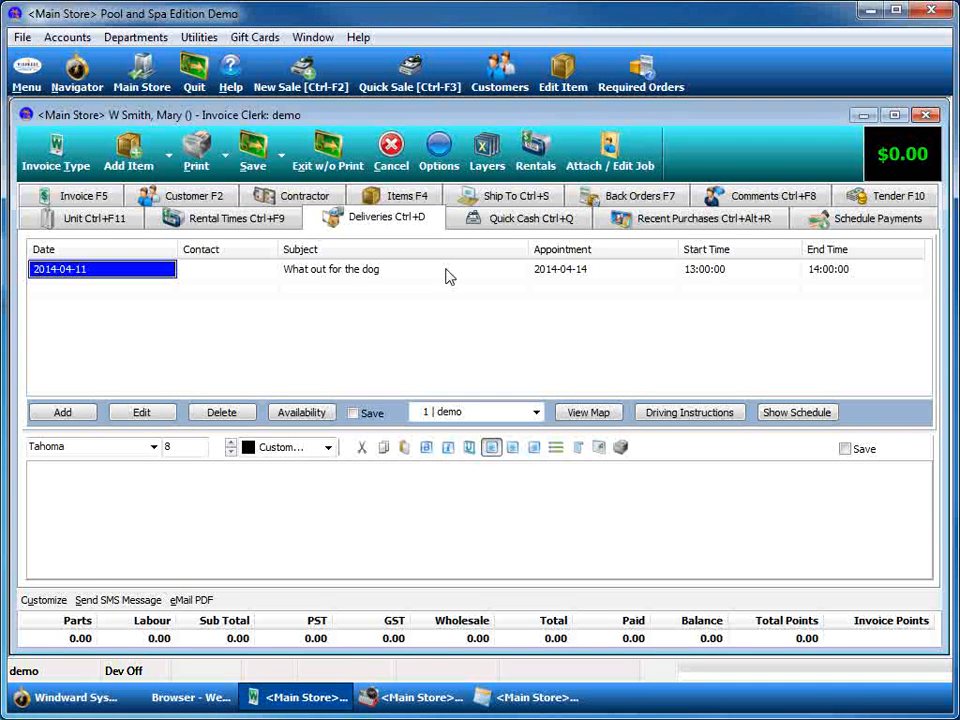
pyautogui.moveTo(680, 446)
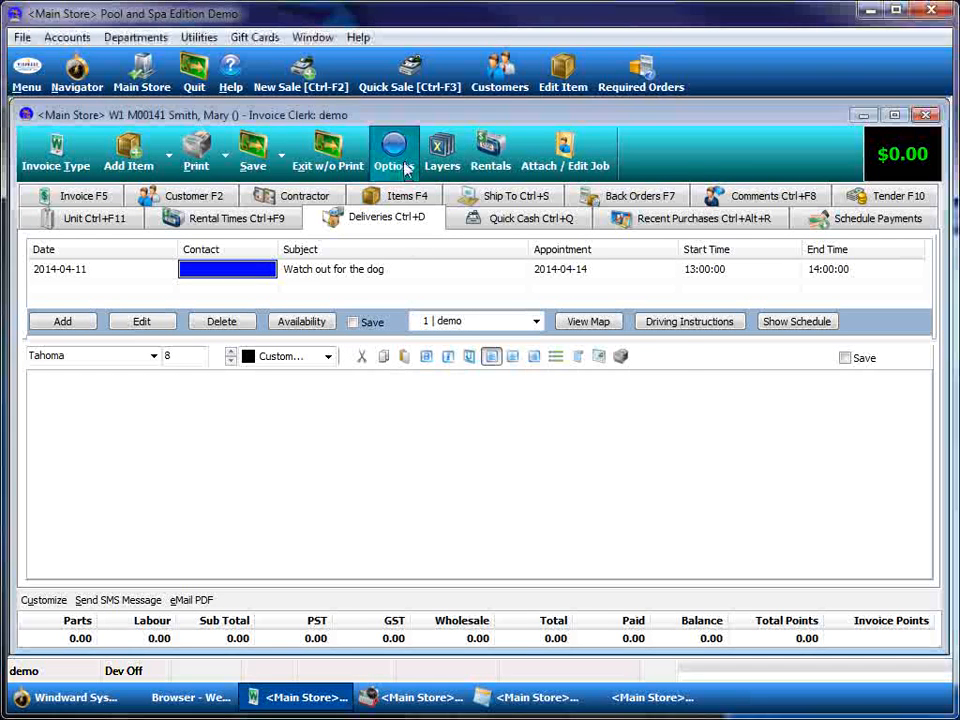
pyautogui.click(392, 150)
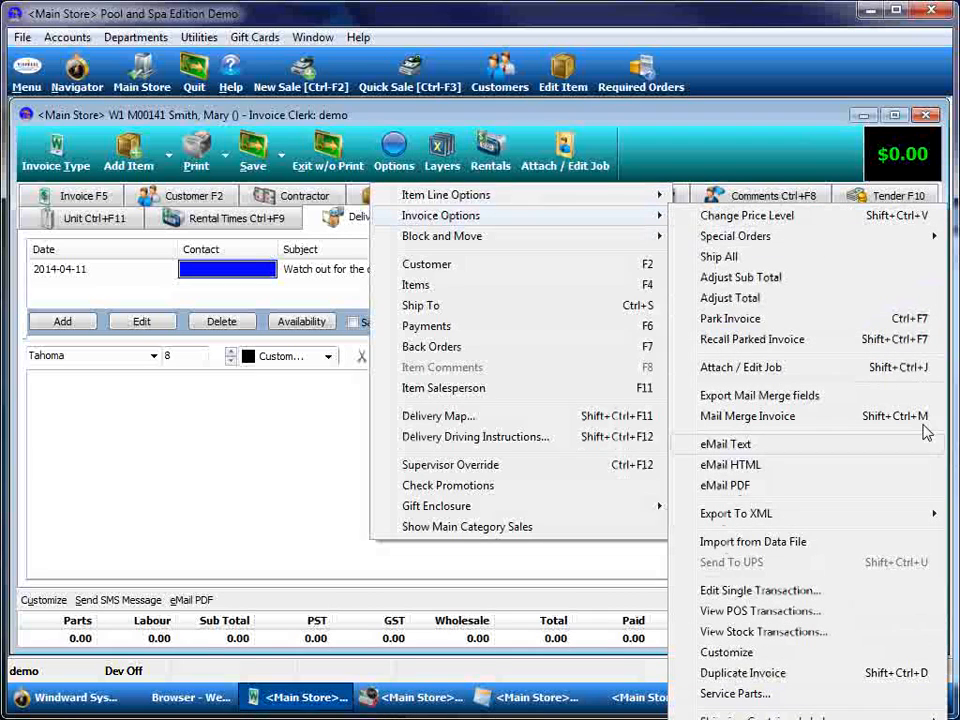
pyautogui.moveTo(724, 486)
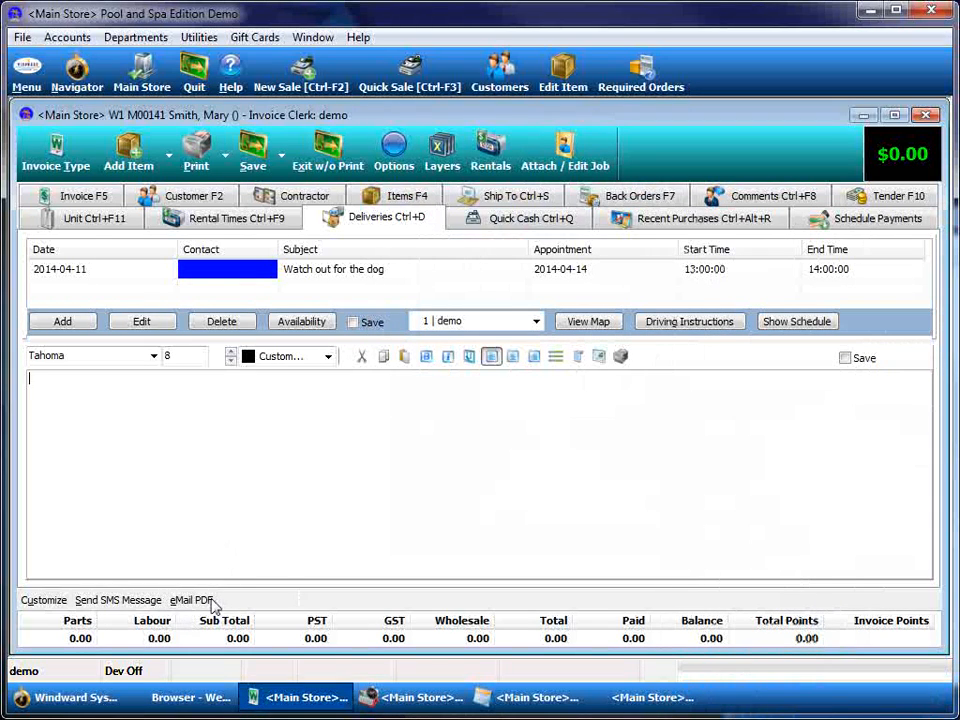
pyautogui.click(190, 600)
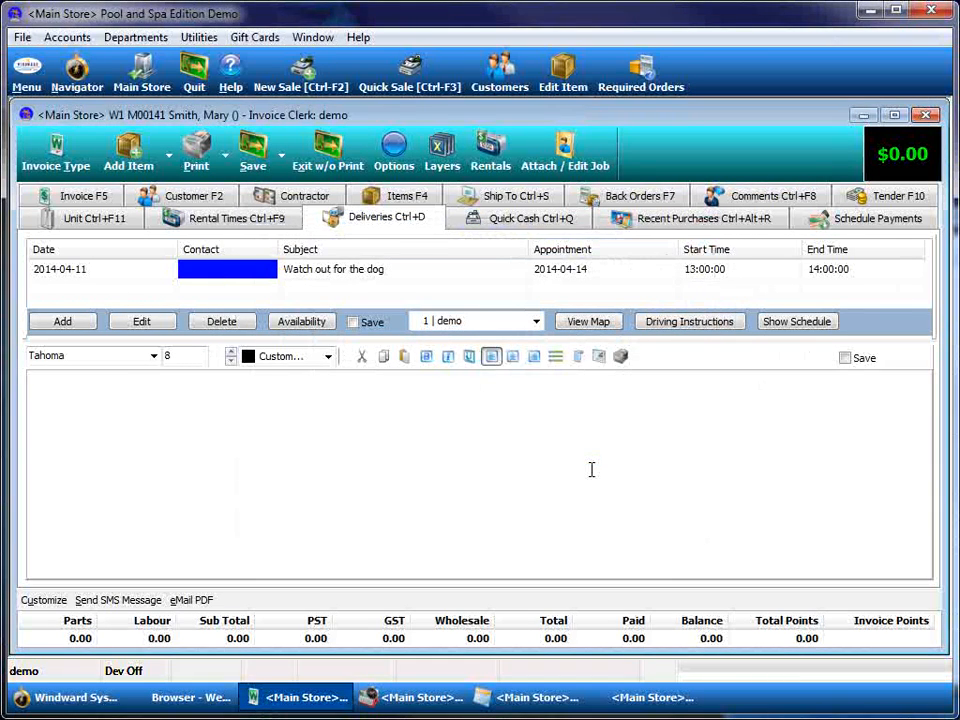
pyautogui.click(196, 150)
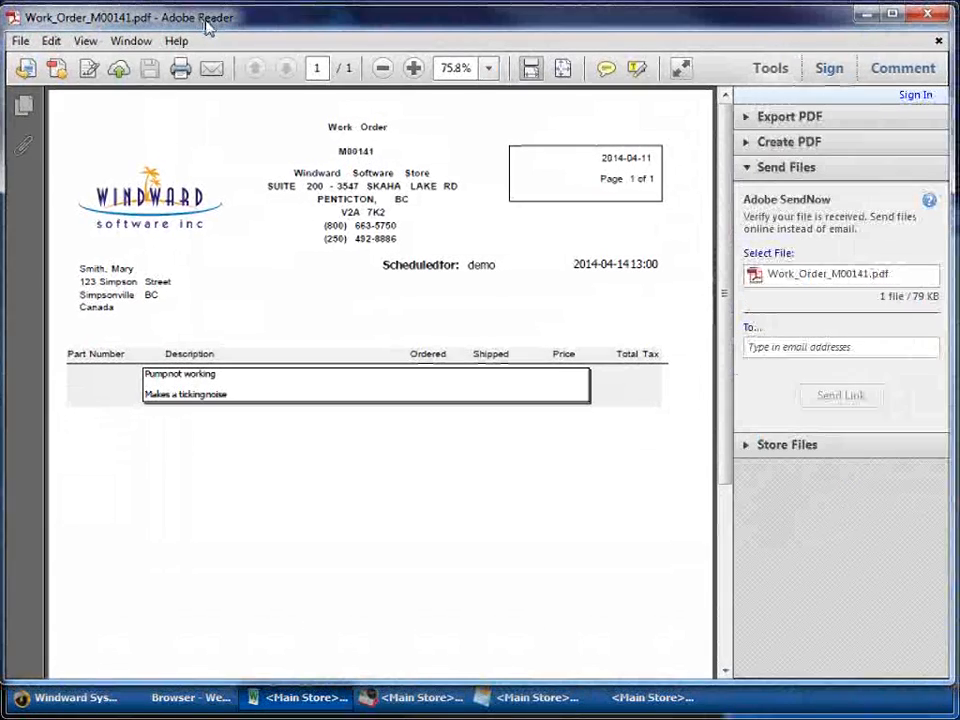
pyautogui.moveTo(416, 376)
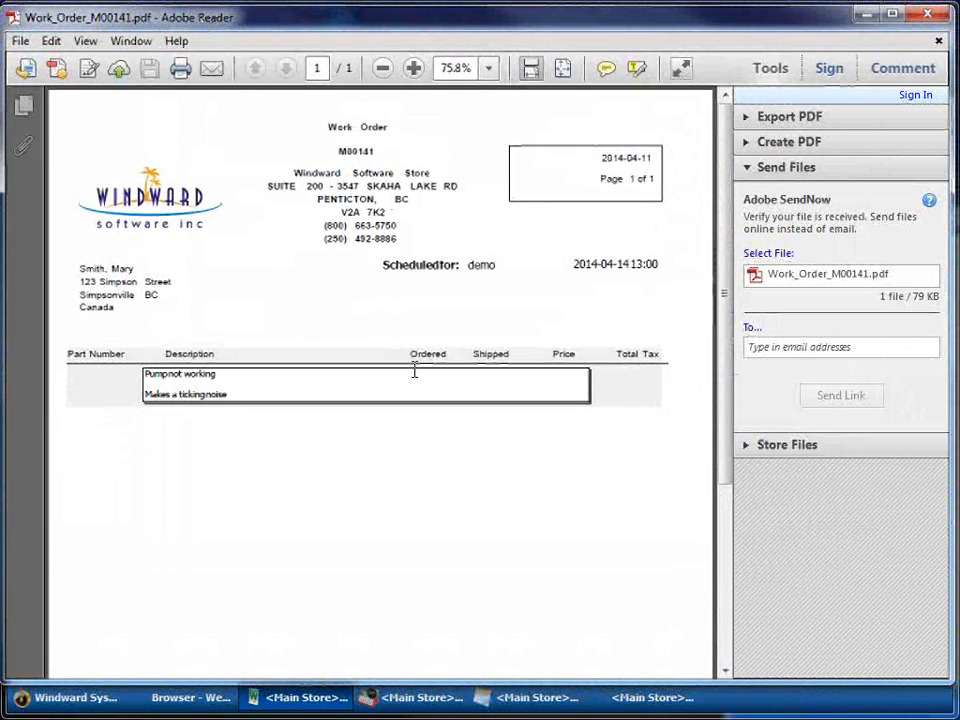
pyautogui.moveTo(532, 296)
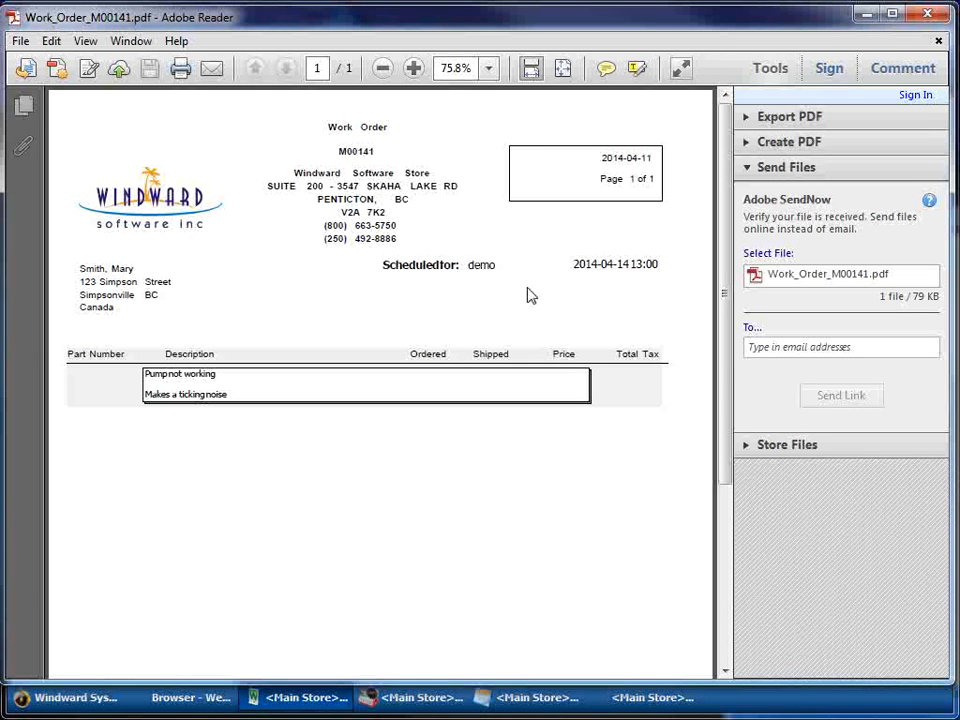
pyautogui.moveTo(616, 264)
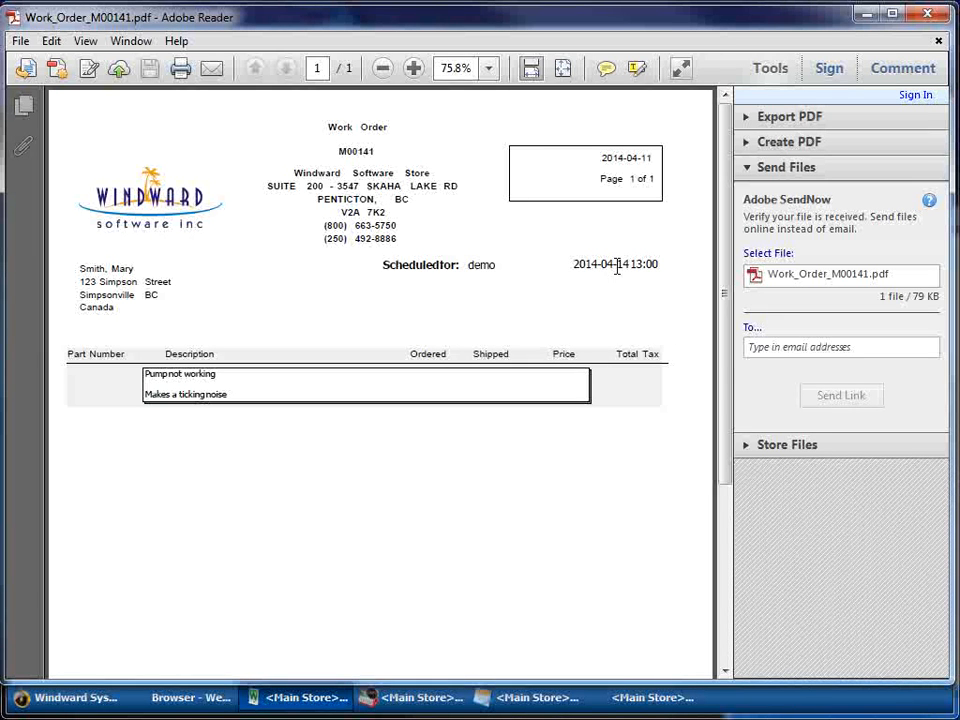
pyautogui.moveTo(628, 328)
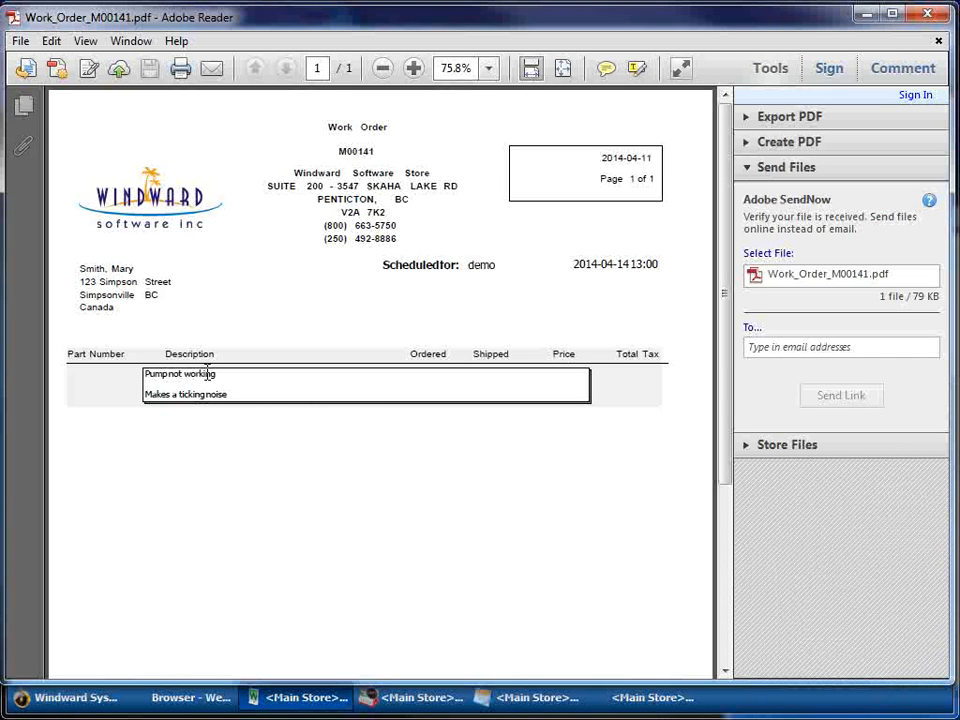
pyautogui.moveTo(312, 398)
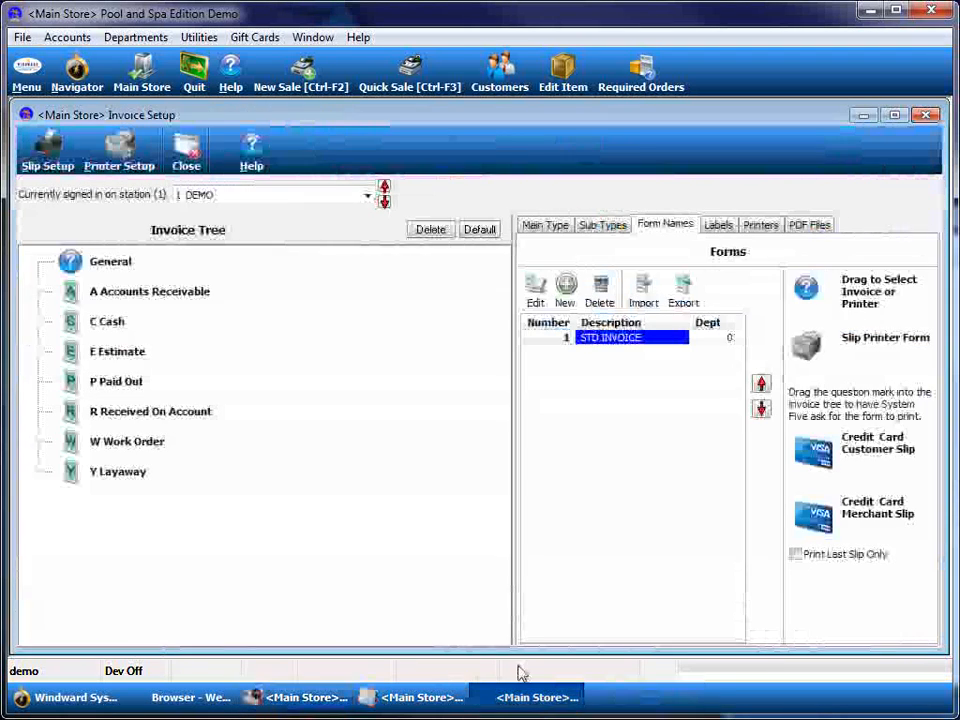
# Bring the April 14 Task Book window back to the front
pyautogui.click(184, 150)
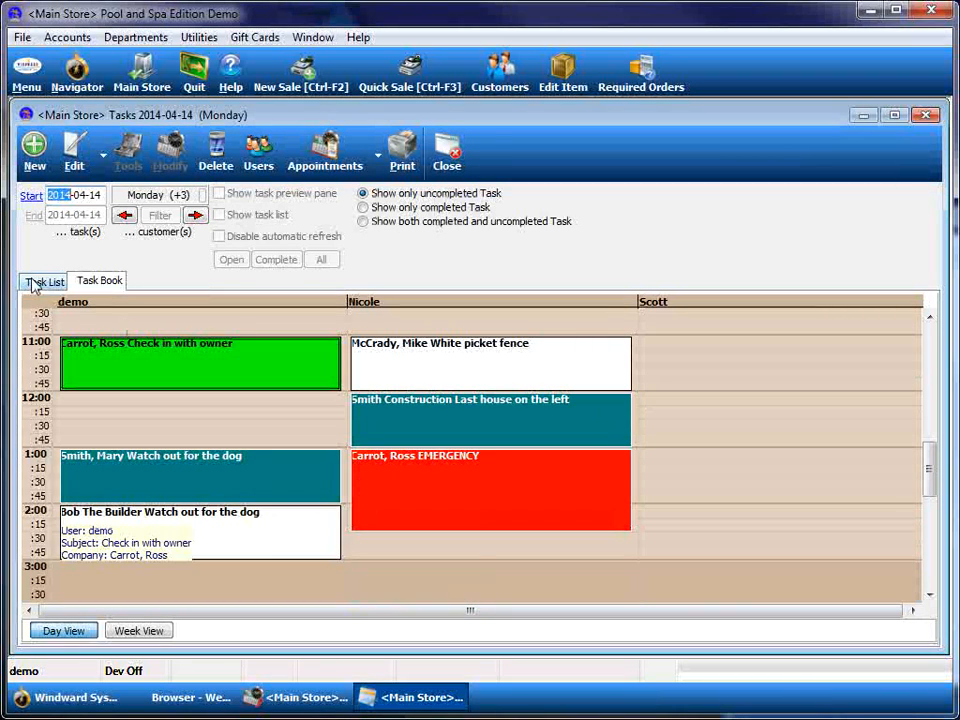
pyautogui.click(46, 280)
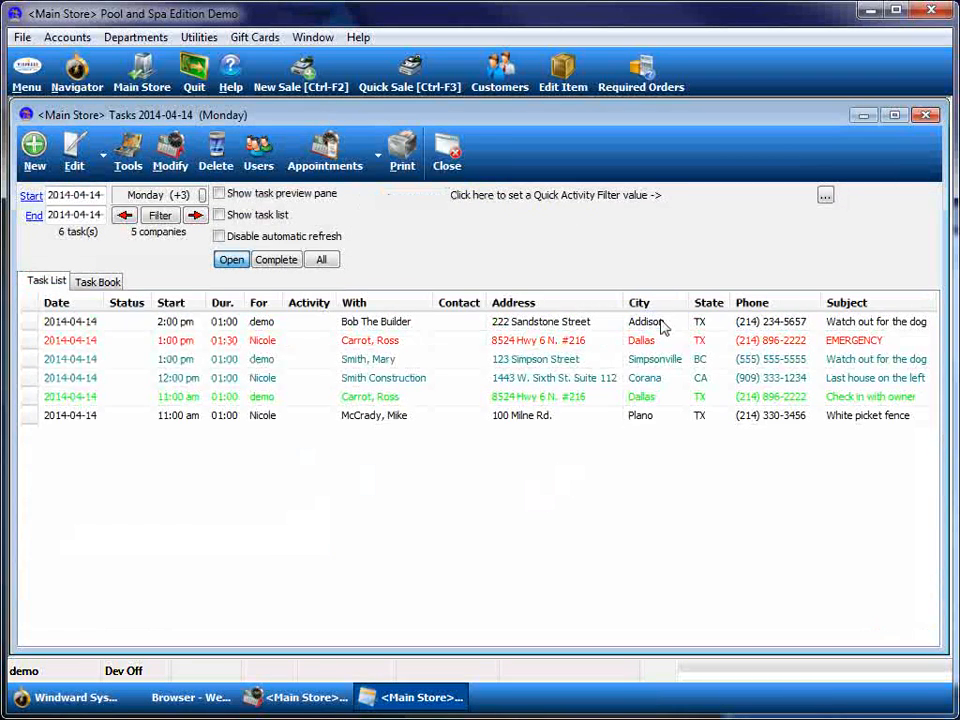
pyautogui.click(656, 360)
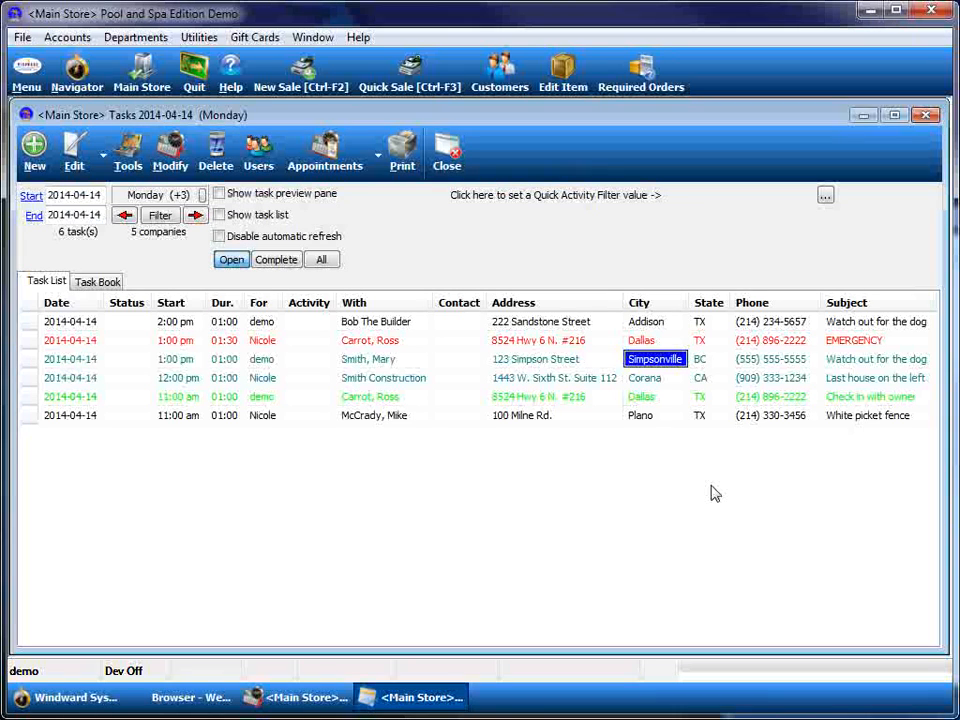
pyautogui.click(552, 360)
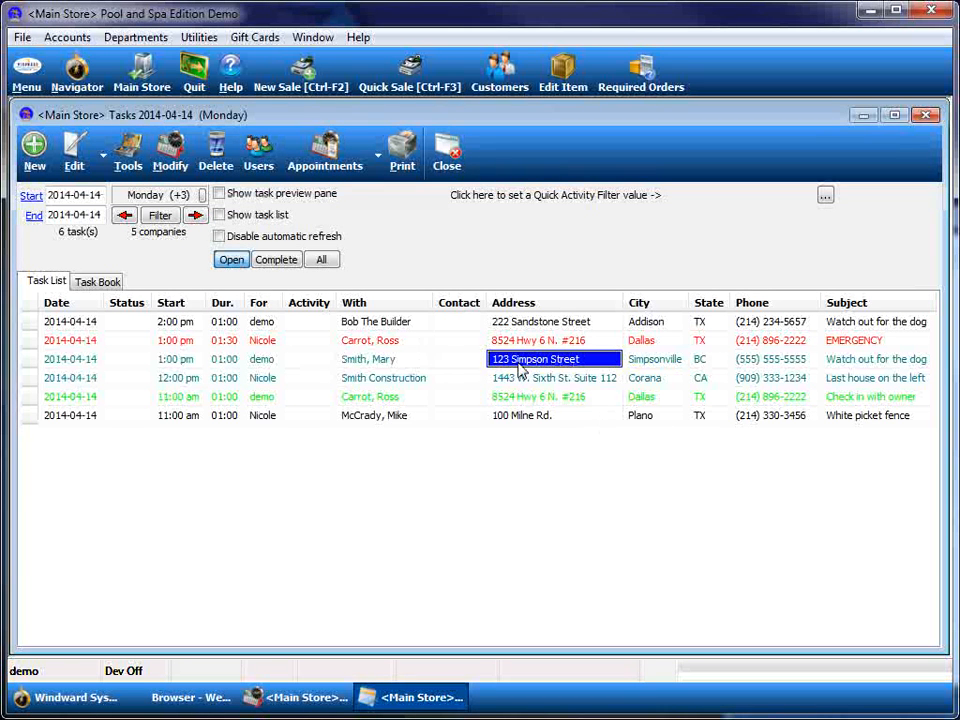
pyautogui.moveTo(610, 376)
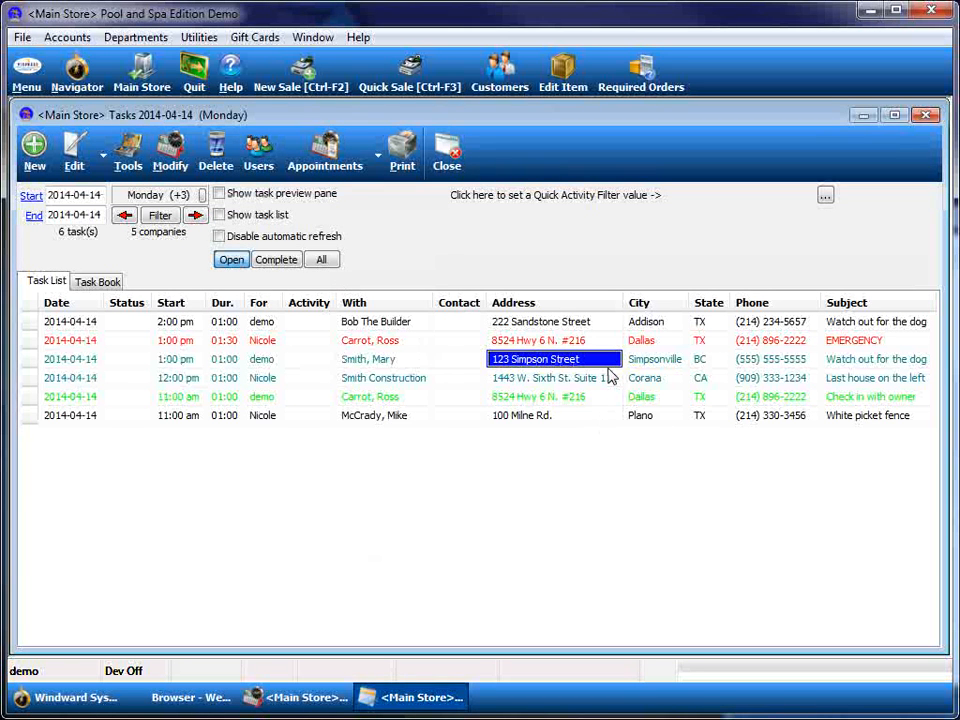